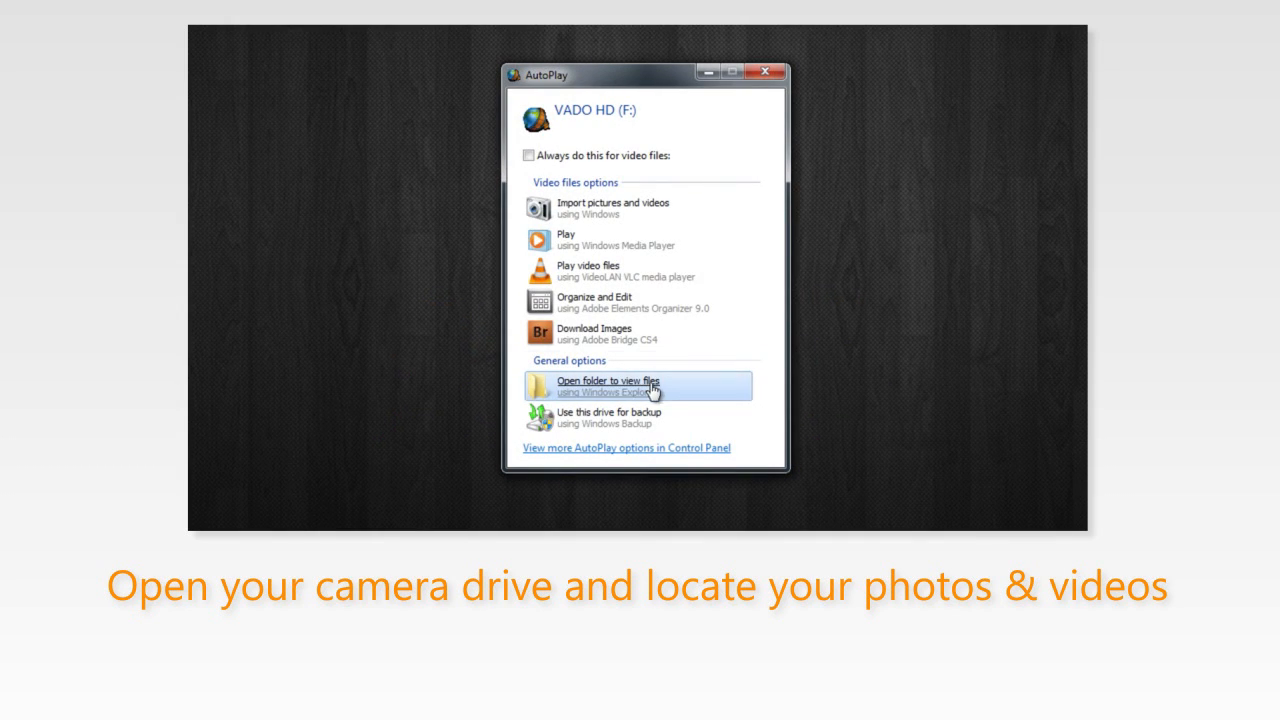
Browse Computer's drives and show the VADO HD (F:) camera drive's folders and files.
click(222, 504)
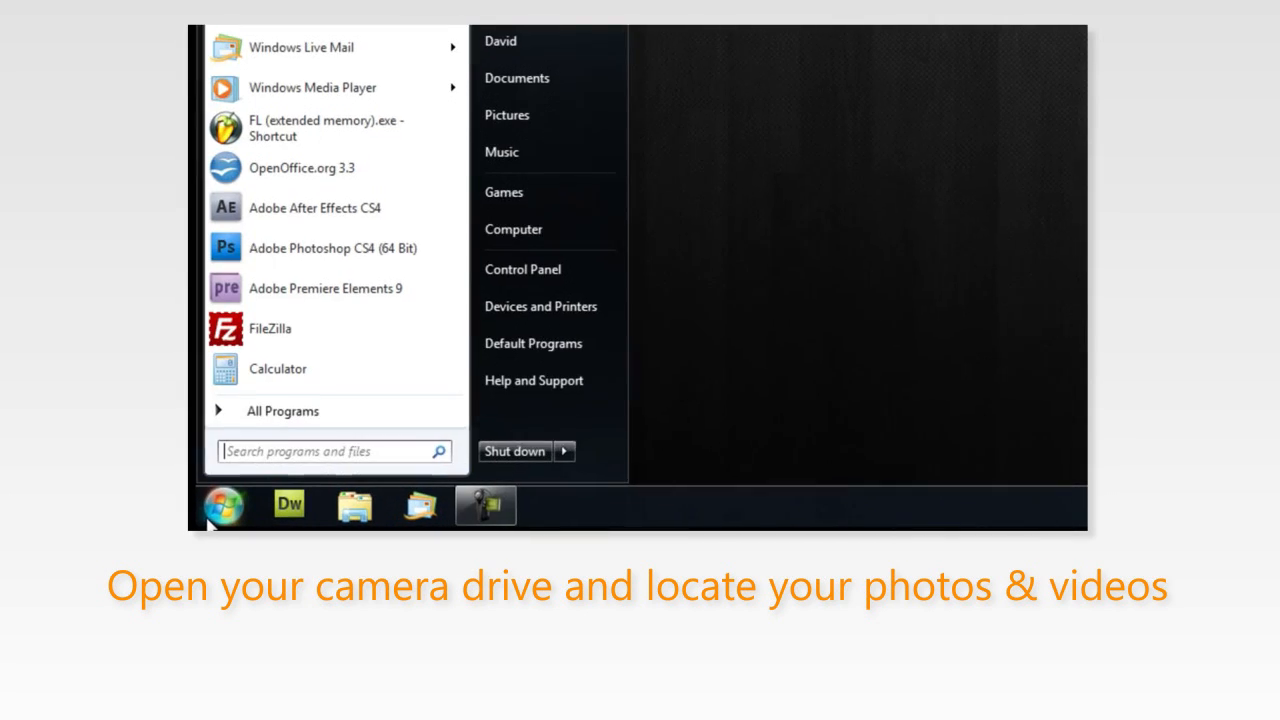
mouse_move(530, 228)
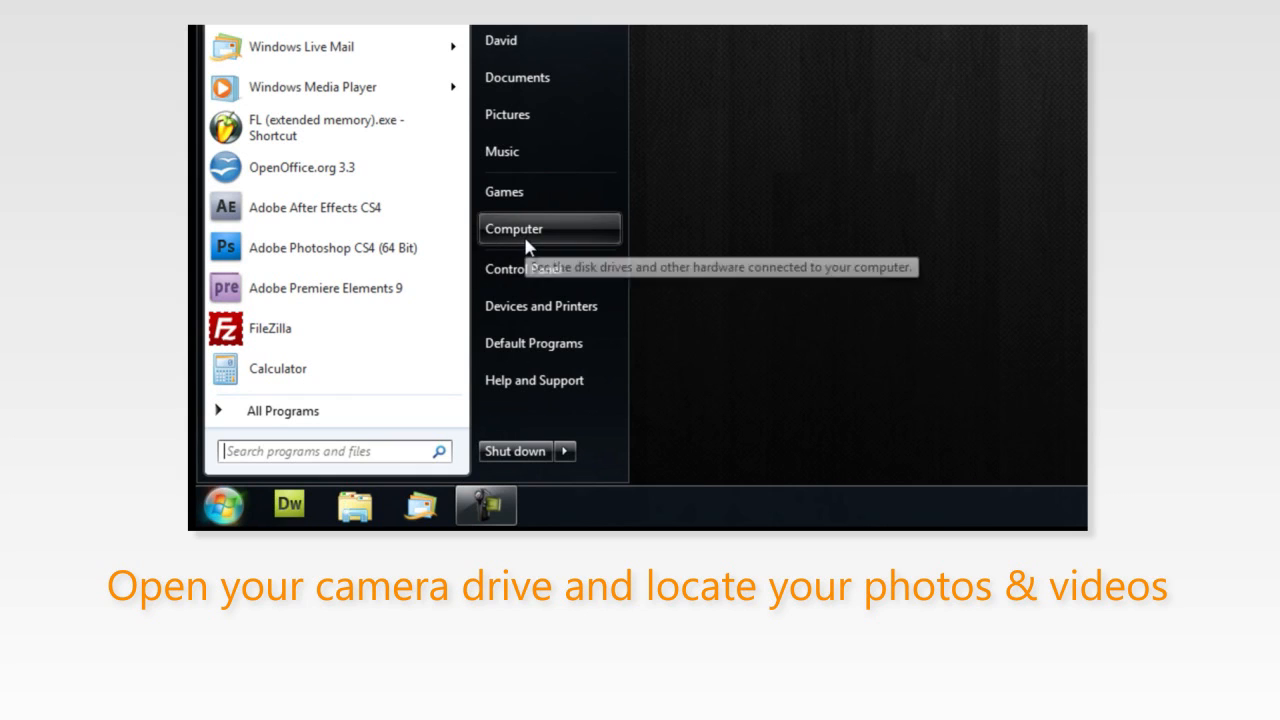
click(514, 228)
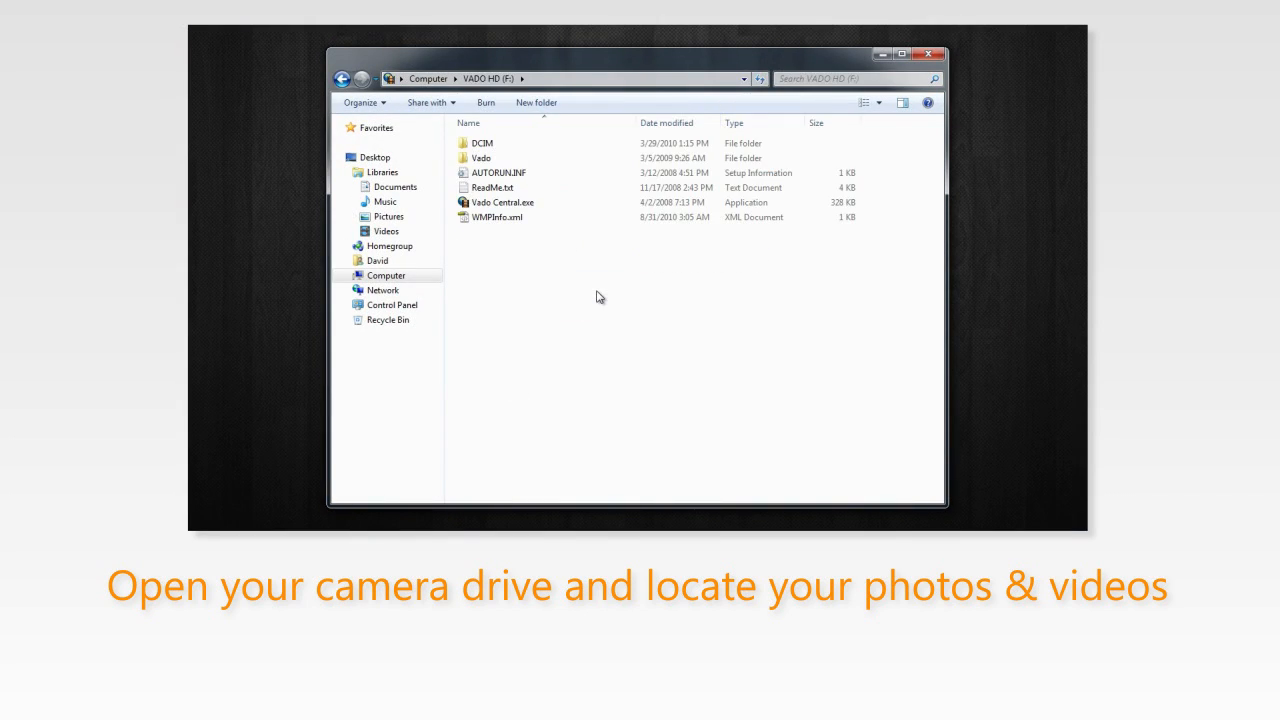
double_click(482, 142)
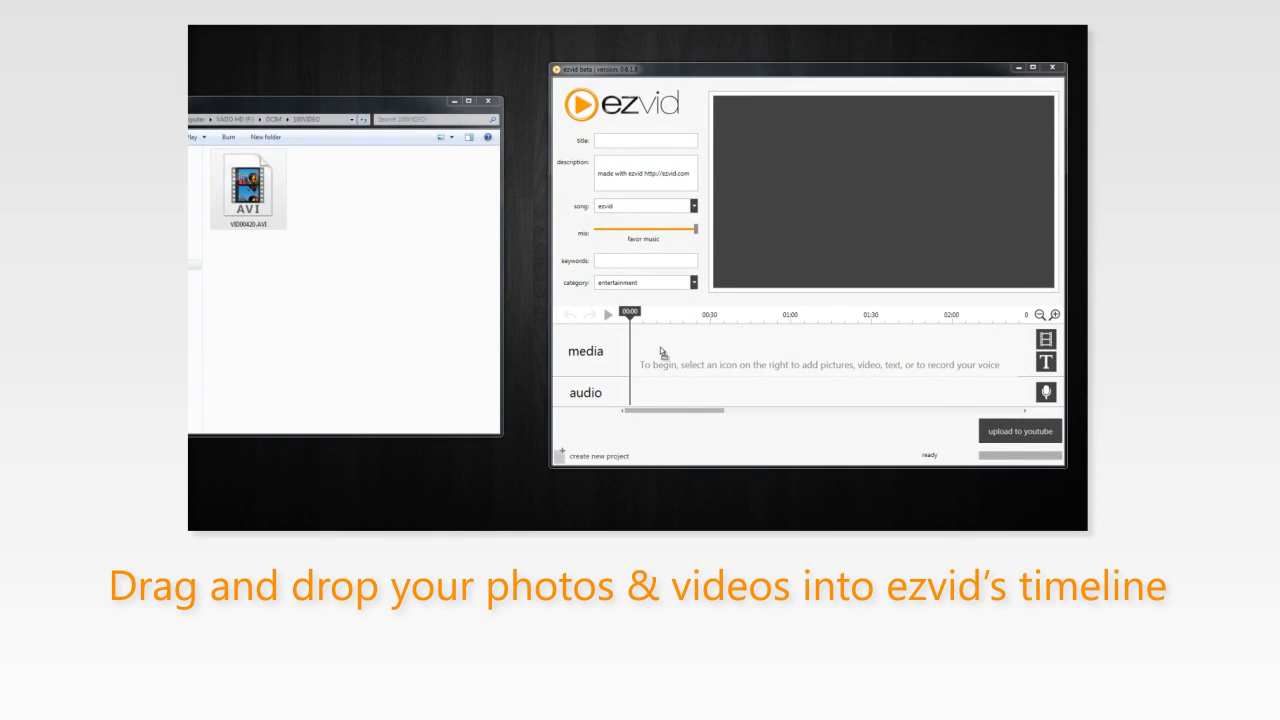
Drag the camera's AVI clip from Explorer onto the ezvid media timeline.
drag(248, 190, 648, 350)
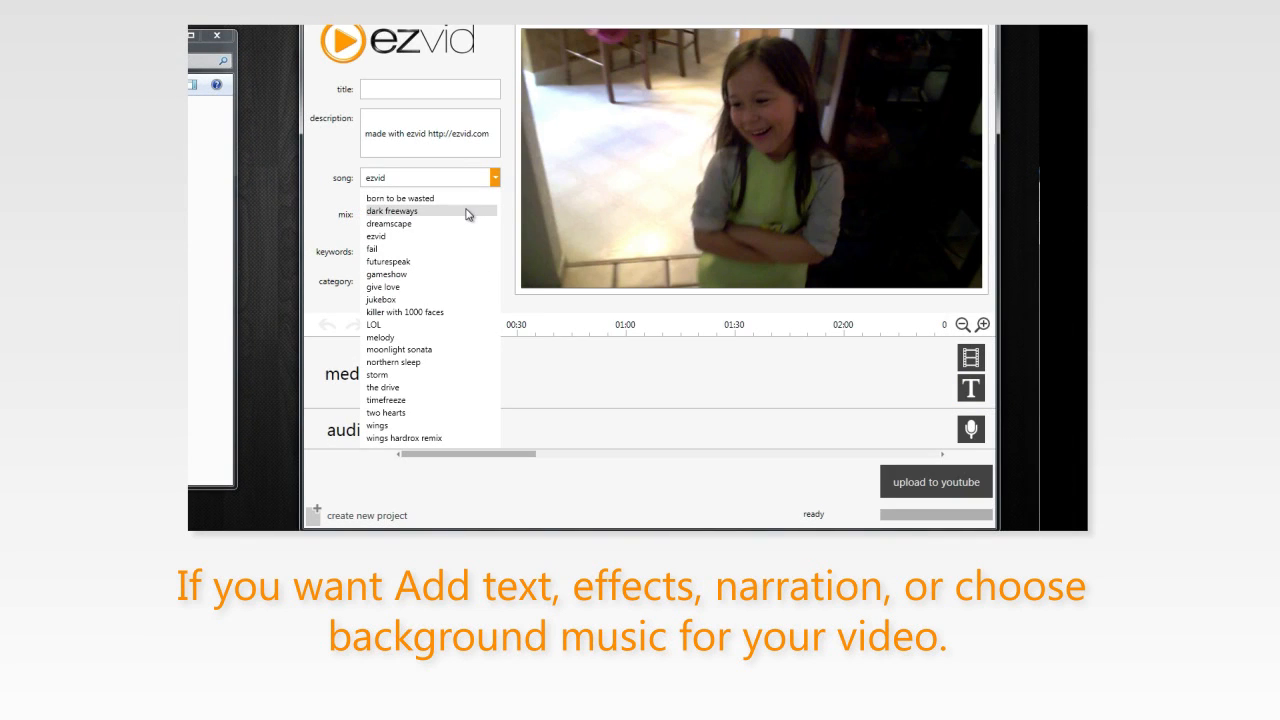
Choose LOL as the background song and preview the playback.
click(372, 324)
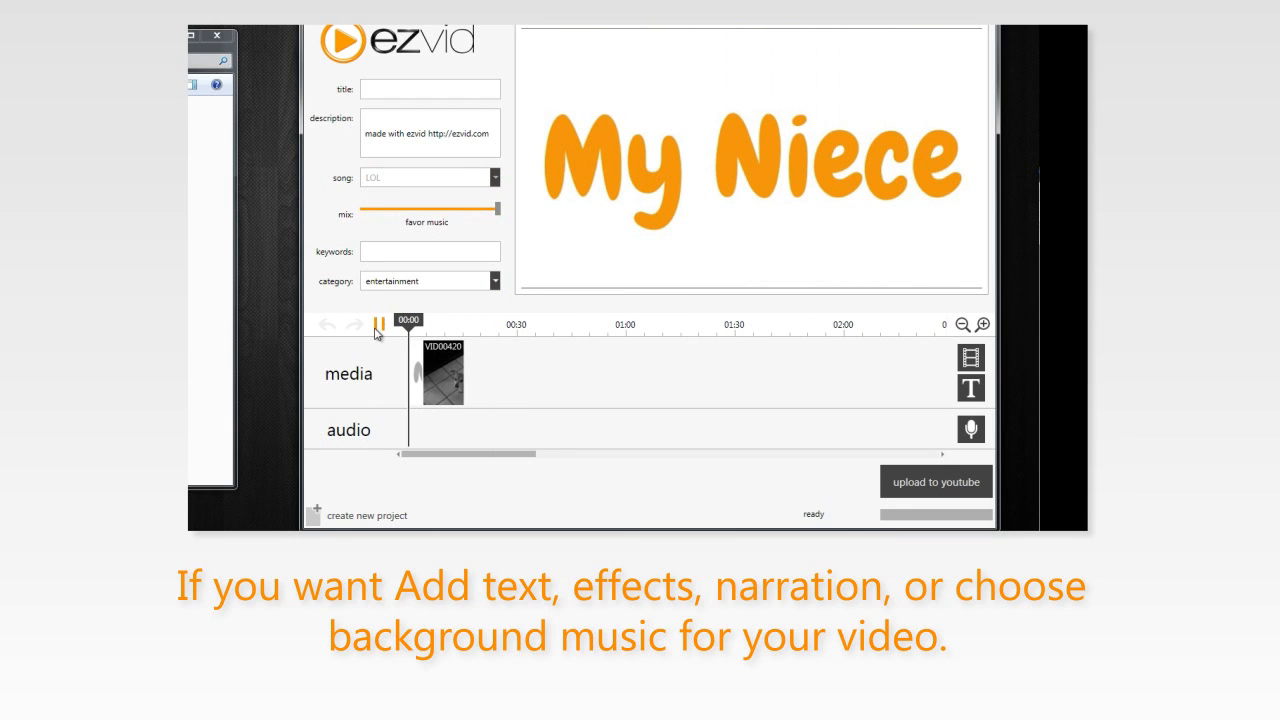
click(378, 324)
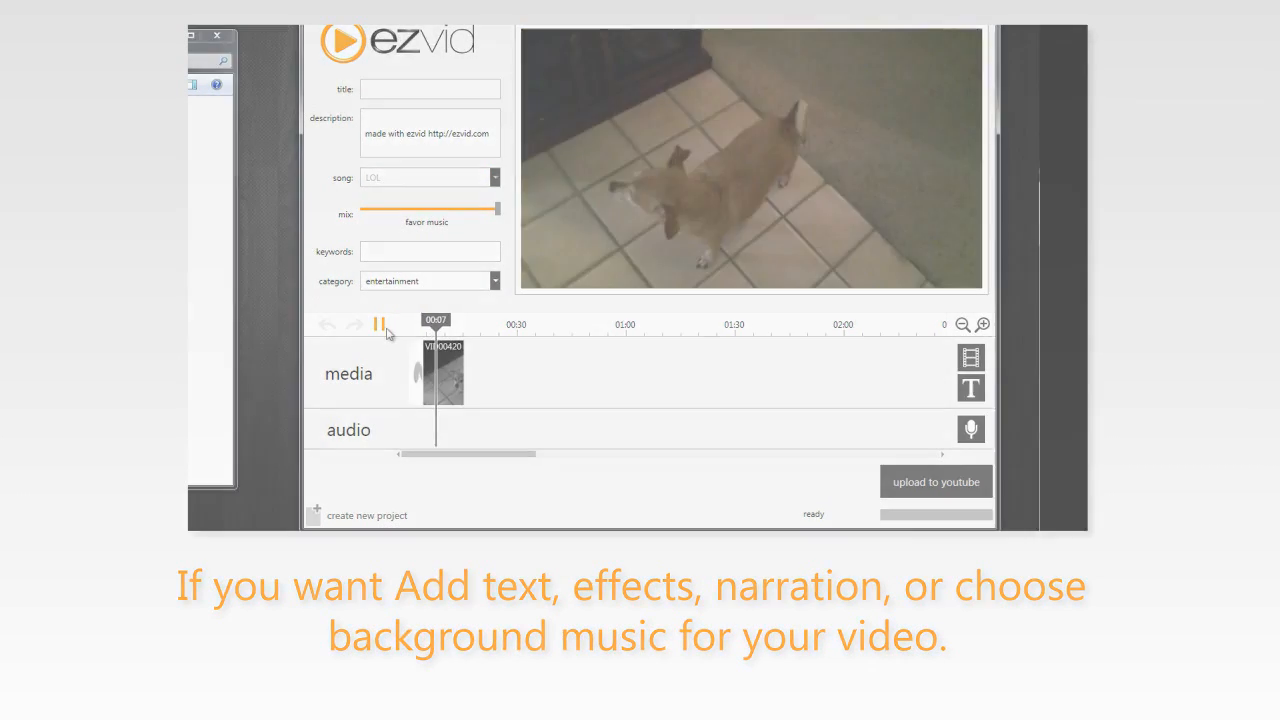
Enter a title starting with 'My' and the keywords 'family, pets'.
text(My)
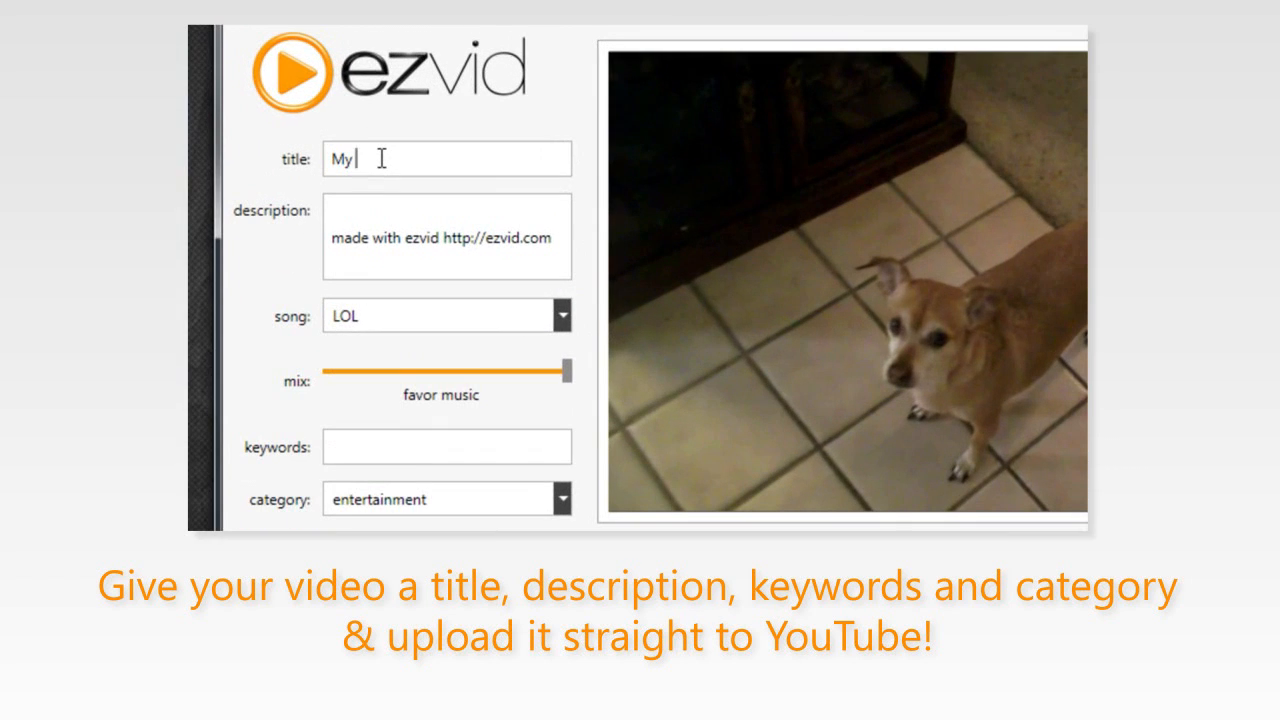
click(578, 132)
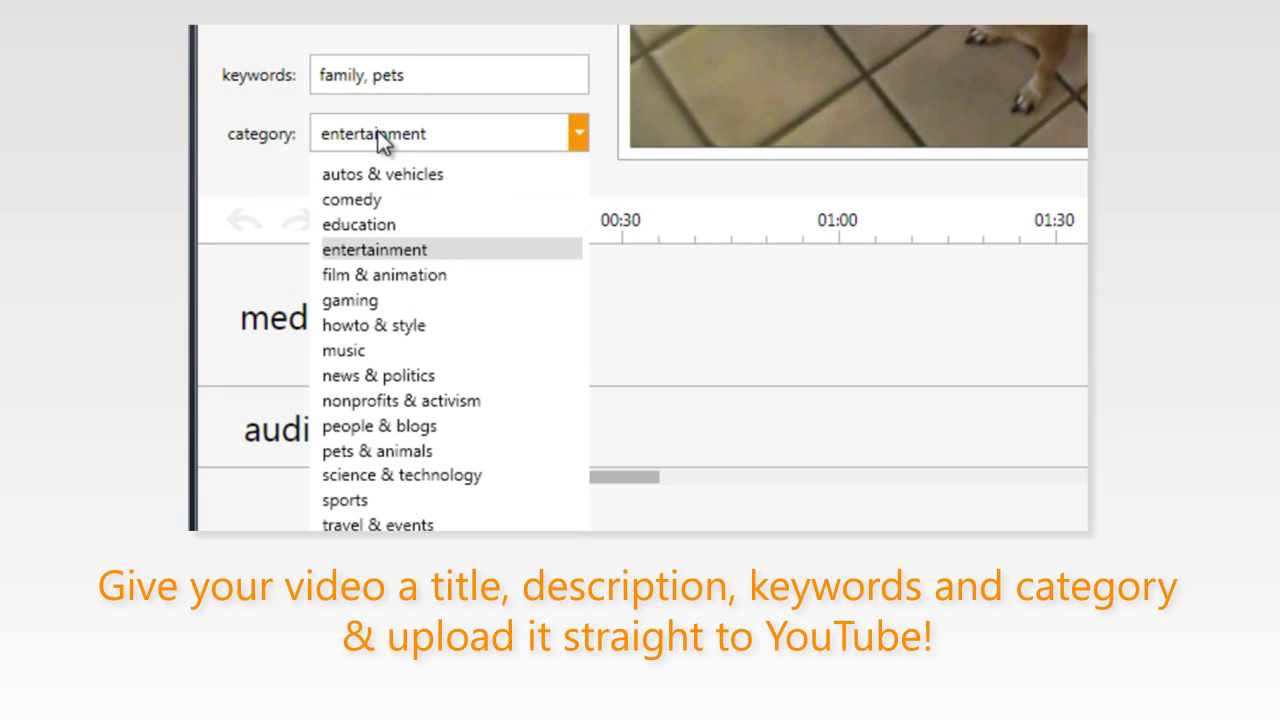